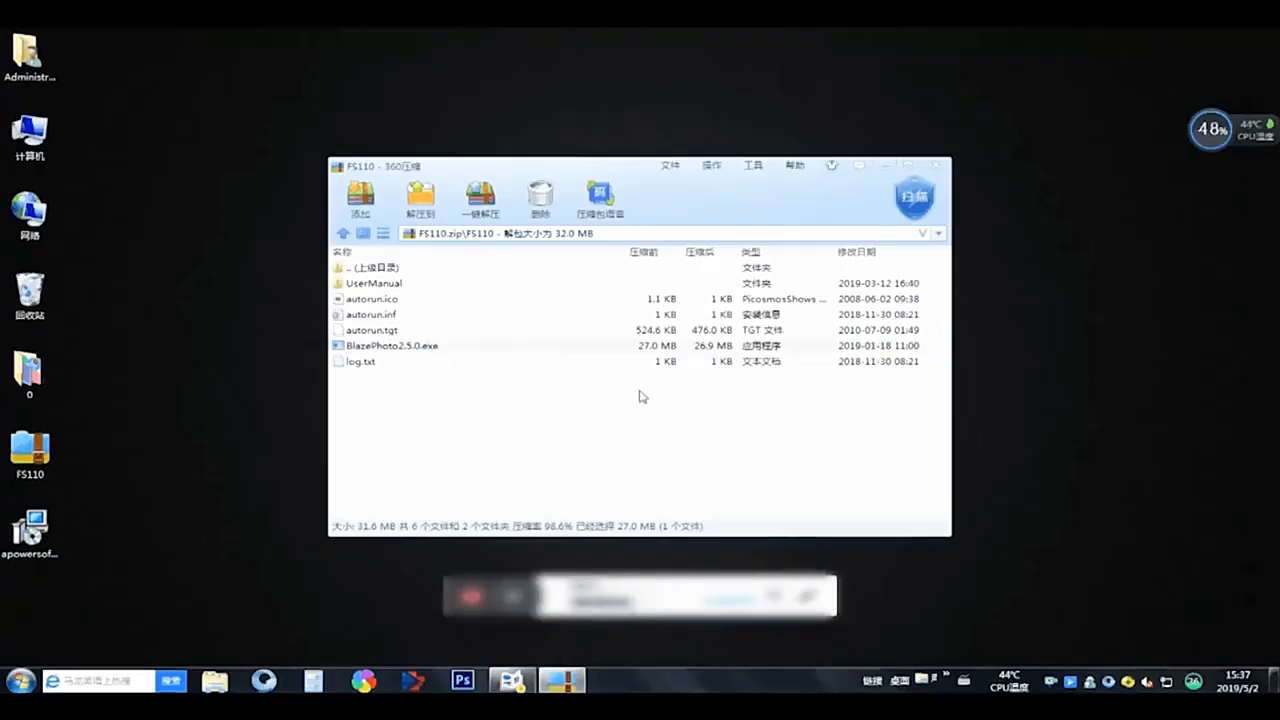
Launch BlazePhoto2.5.0.exe from the FS110 archive and confirm the installation folder.
{"action": "double_click", "coordinate": [403, 345]}
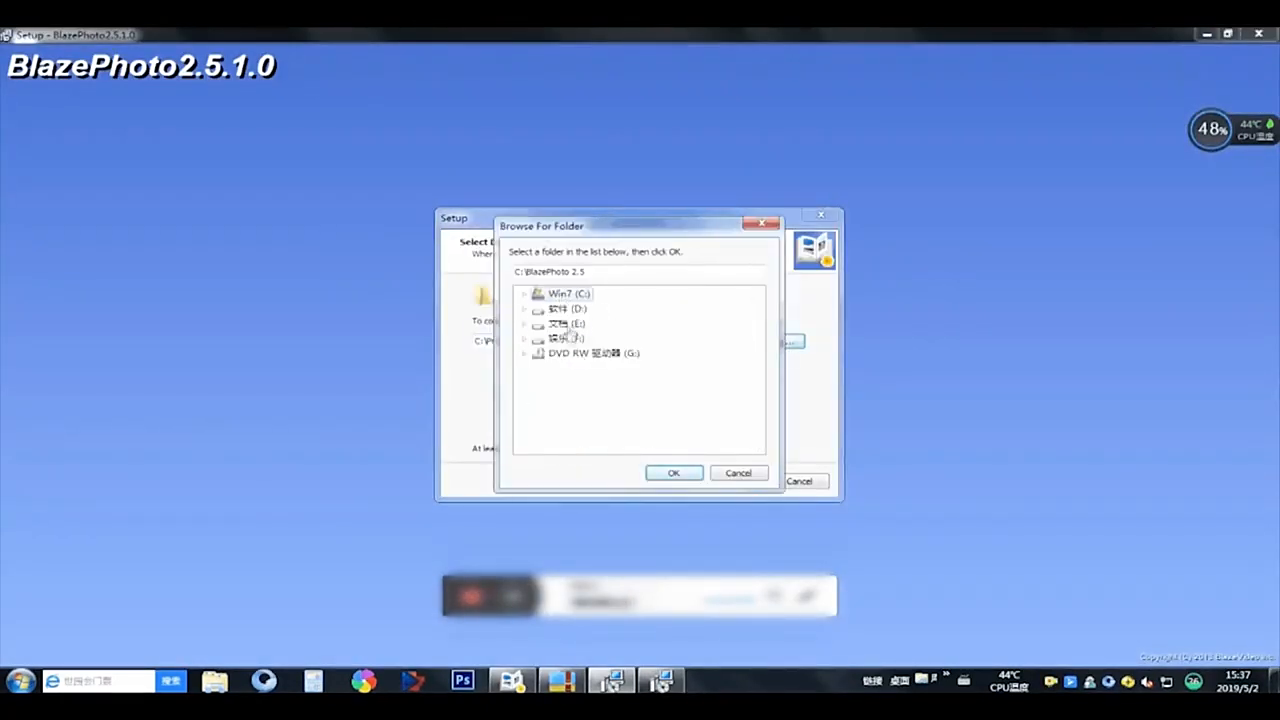
{"action": "left_click", "coordinate": [673, 472]}
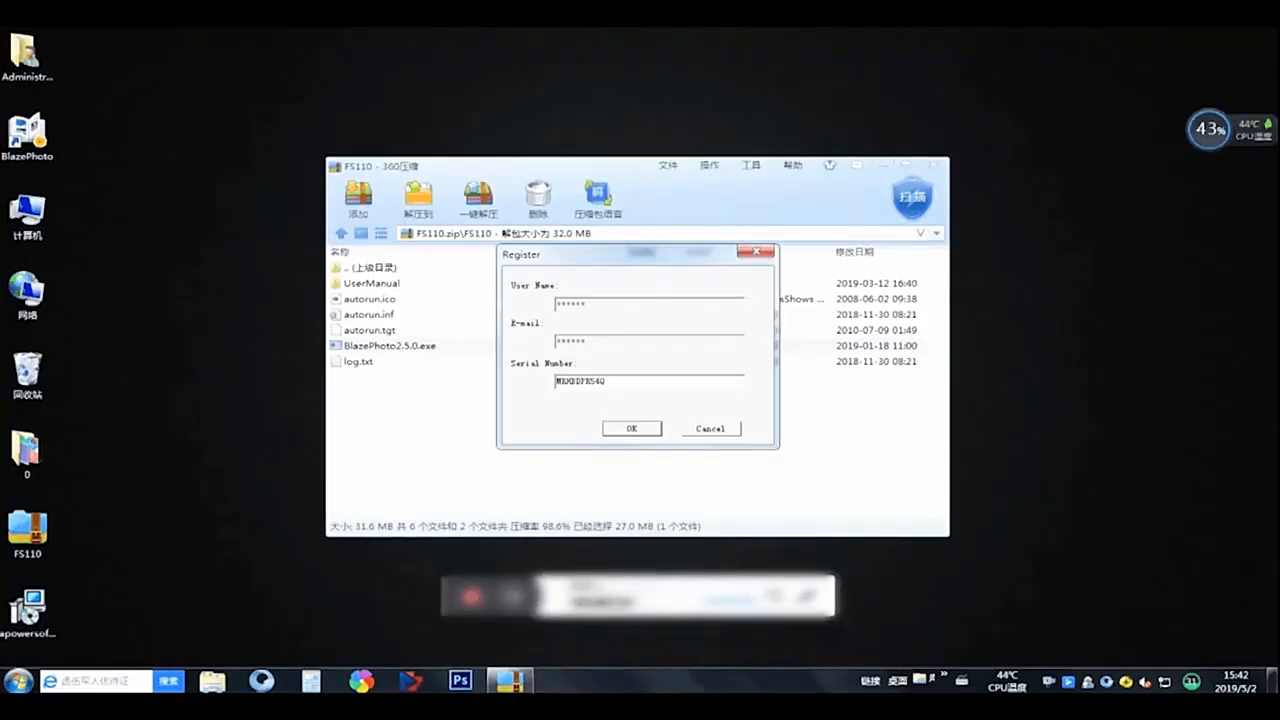
Submit the BlazePhoto registration details to reach the empty photo browser.
{"action": "left_click", "coordinate": [631, 428]}
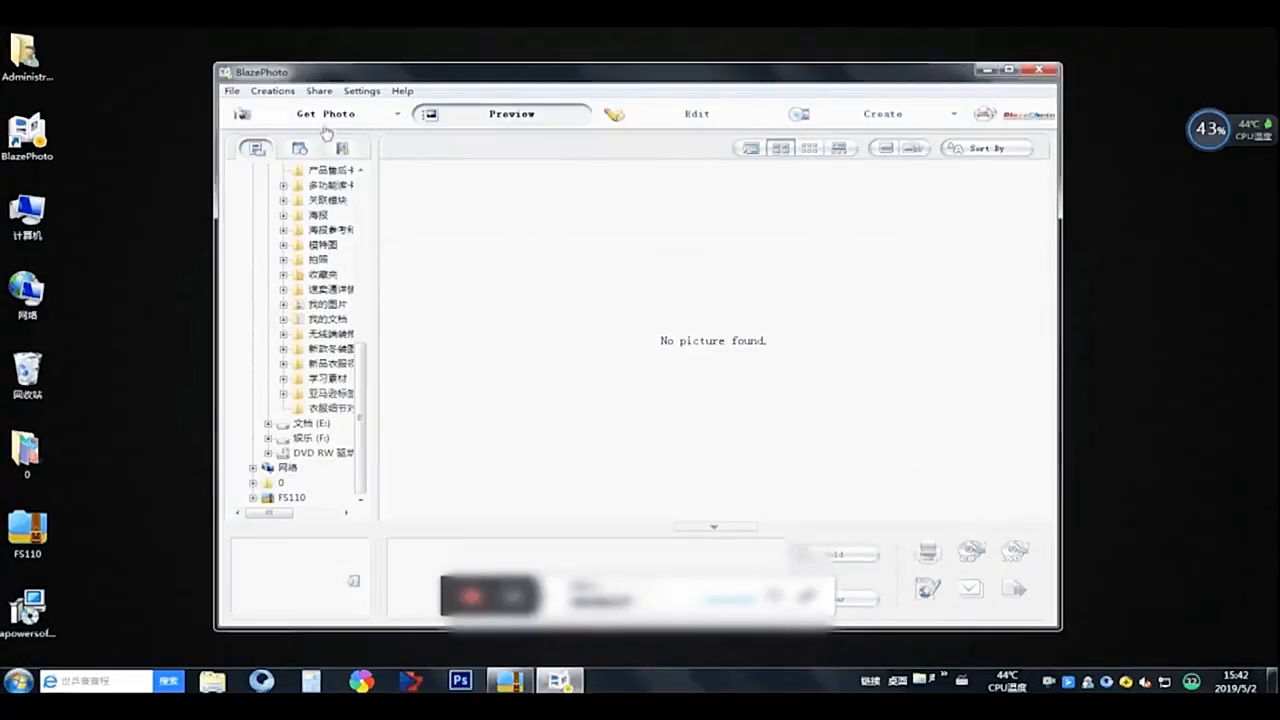
Open the Photo Camera scan dialog via Get Photo, showing the live negative preview.
{"action": "left_click", "coordinate": [325, 113]}
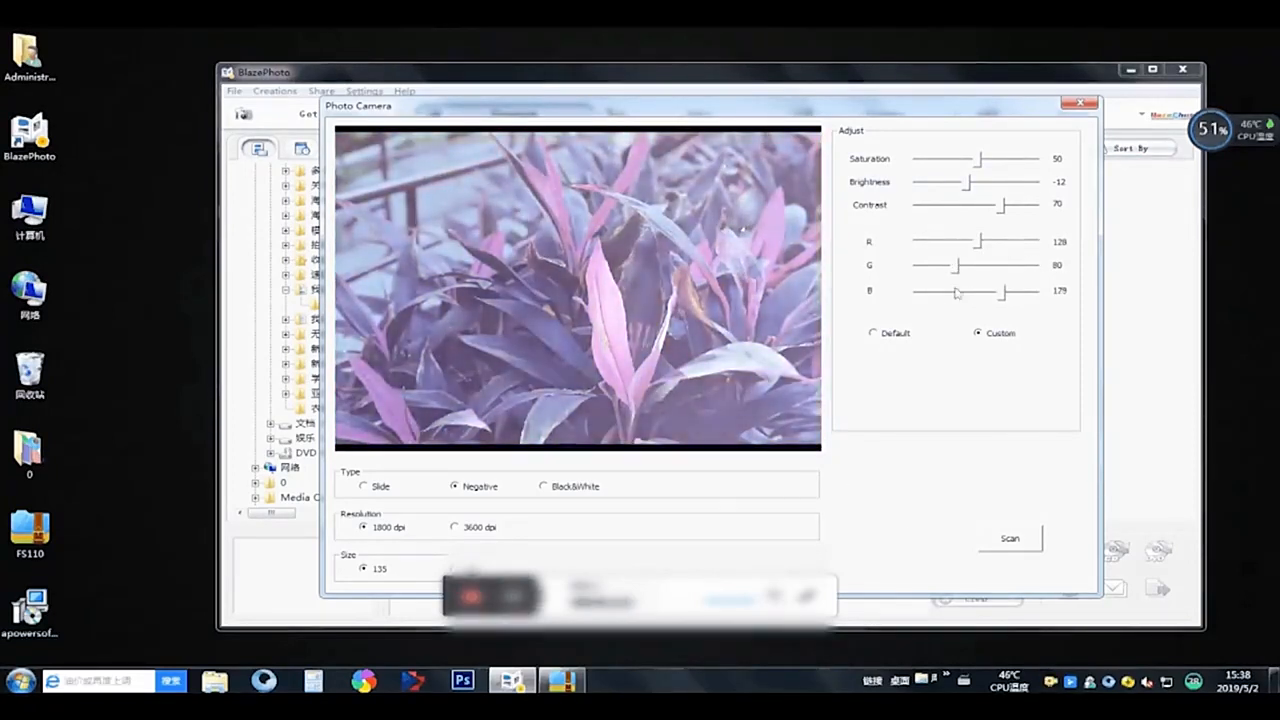
Lower the scan's blue balance, then advance from the snowy park photo to the portrait.
{"action": "left_click_drag", "start_coordinate": [1015, 291], "coordinate": [985, 291]}
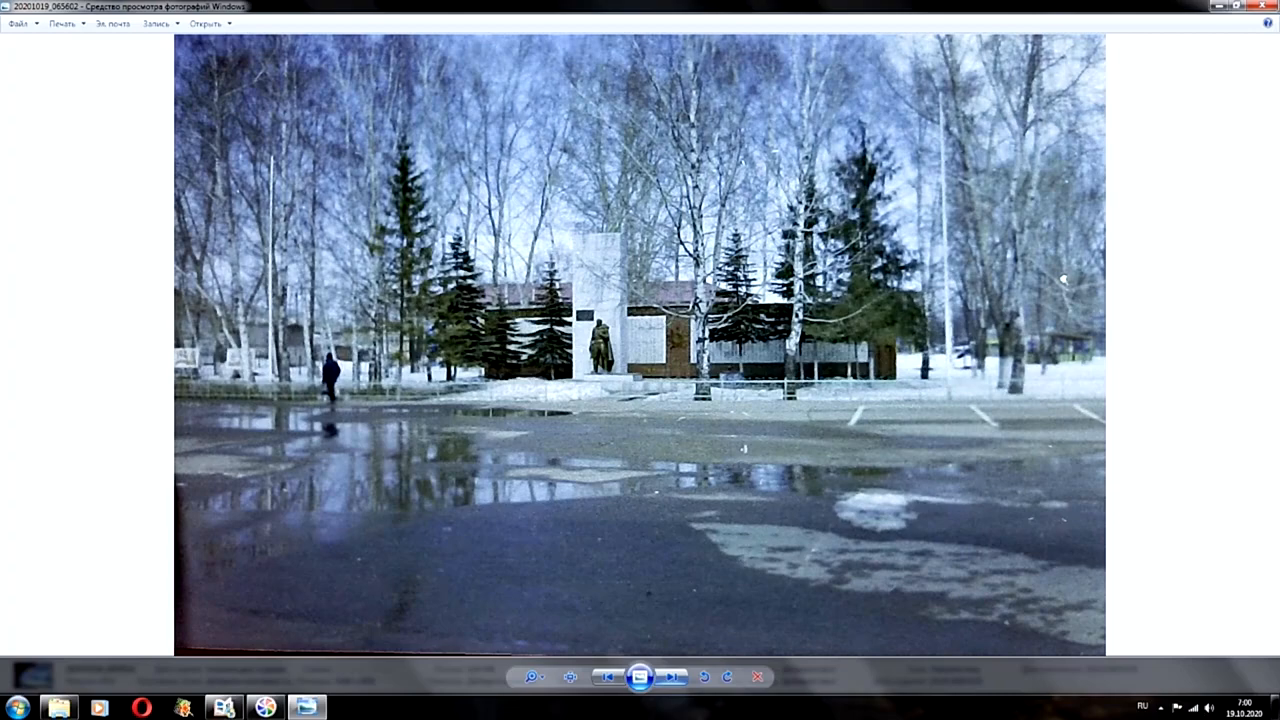
{"action": "left_click", "coordinate": [671, 677]}
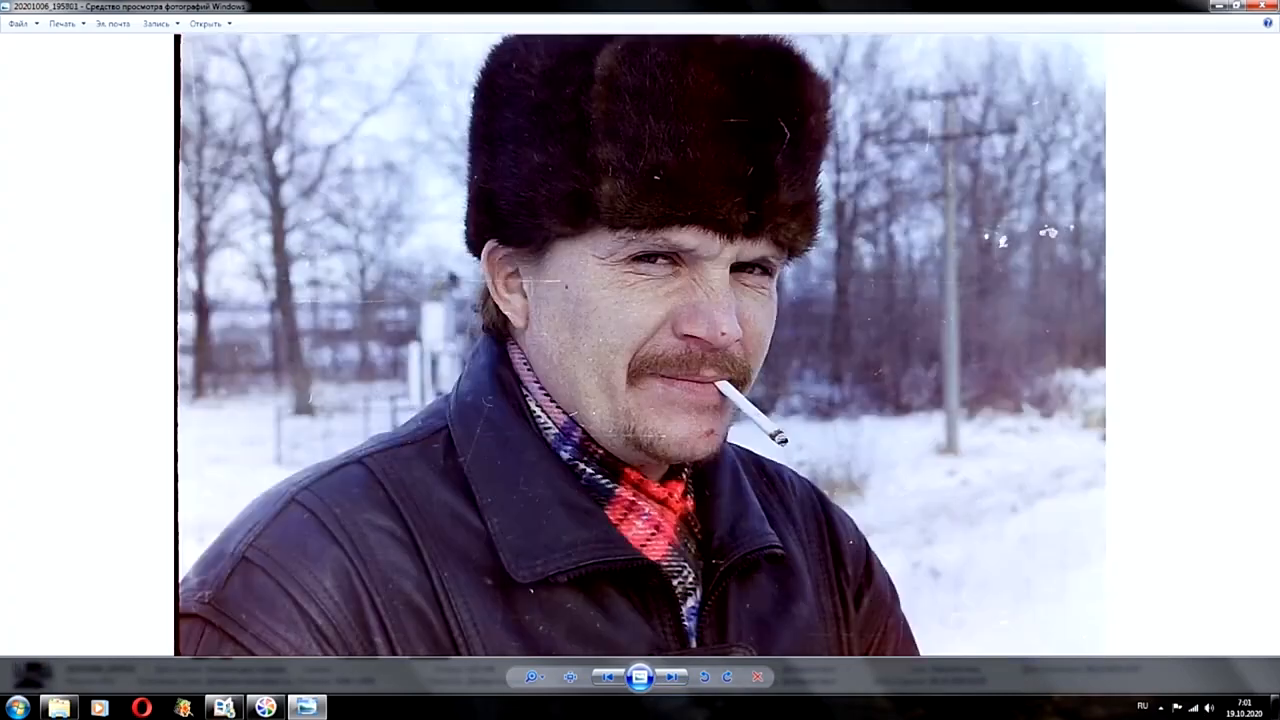